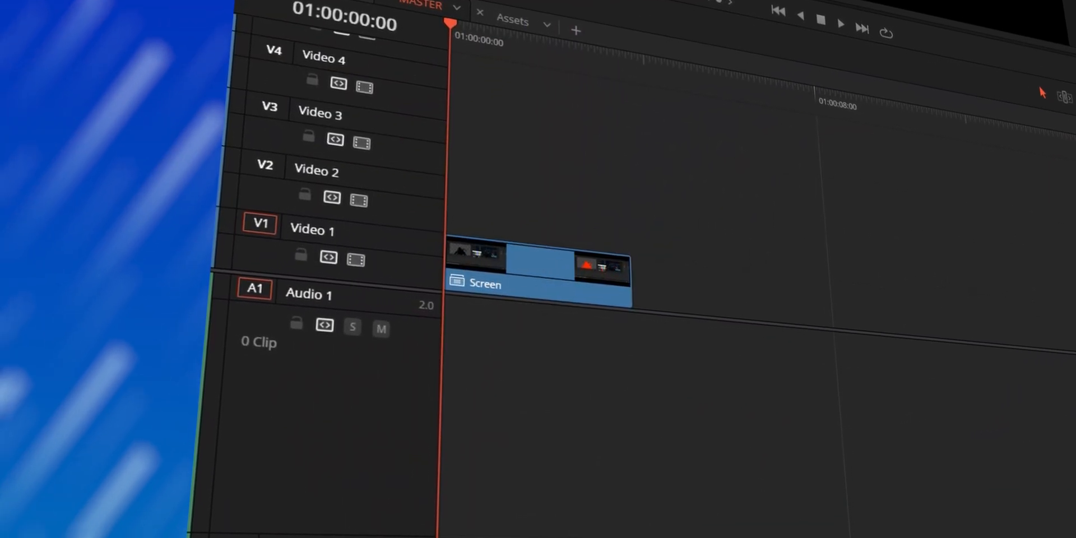
Bring the Screen clip into Fusion and add a transparent Background1 node
left_click_drag(628, 275, 611, 265)
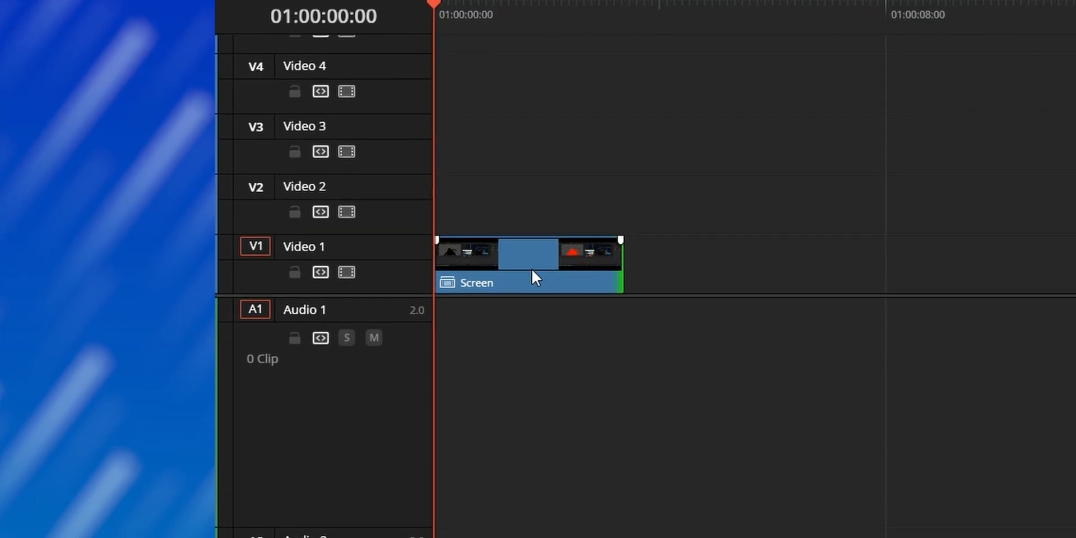
left_click(537, 529)
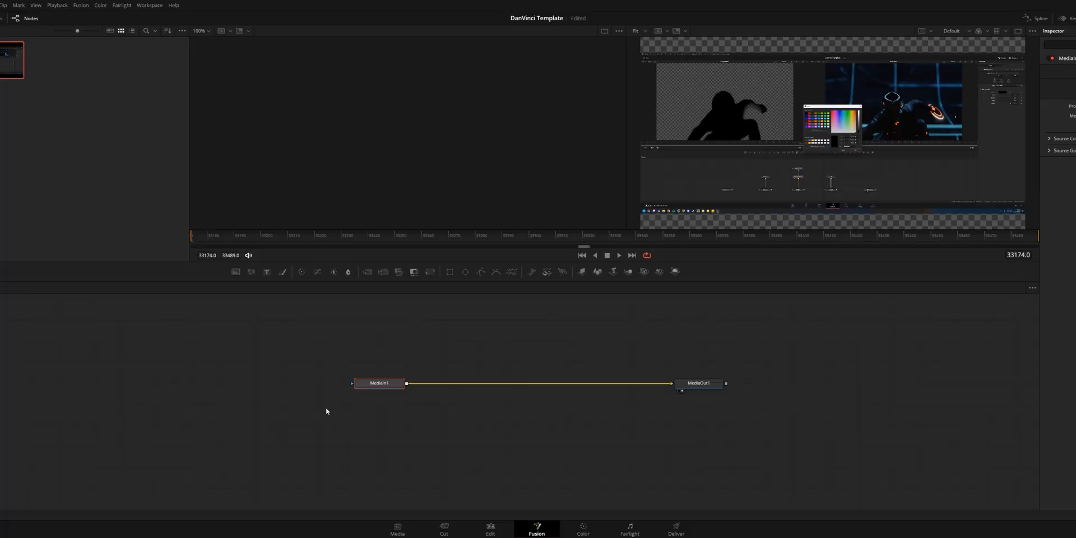
mouse_move(748, 384)
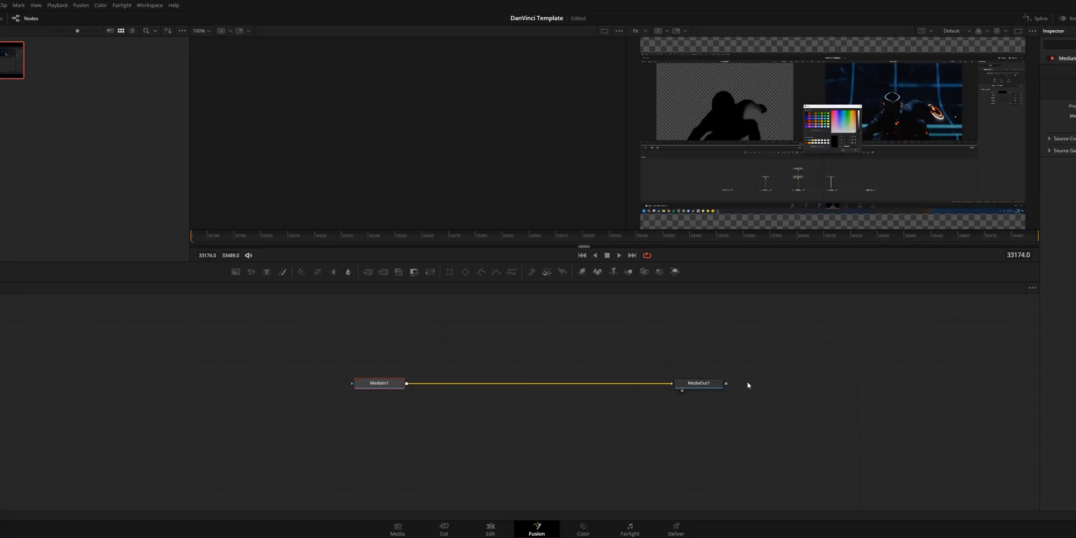
left_click(699, 384)
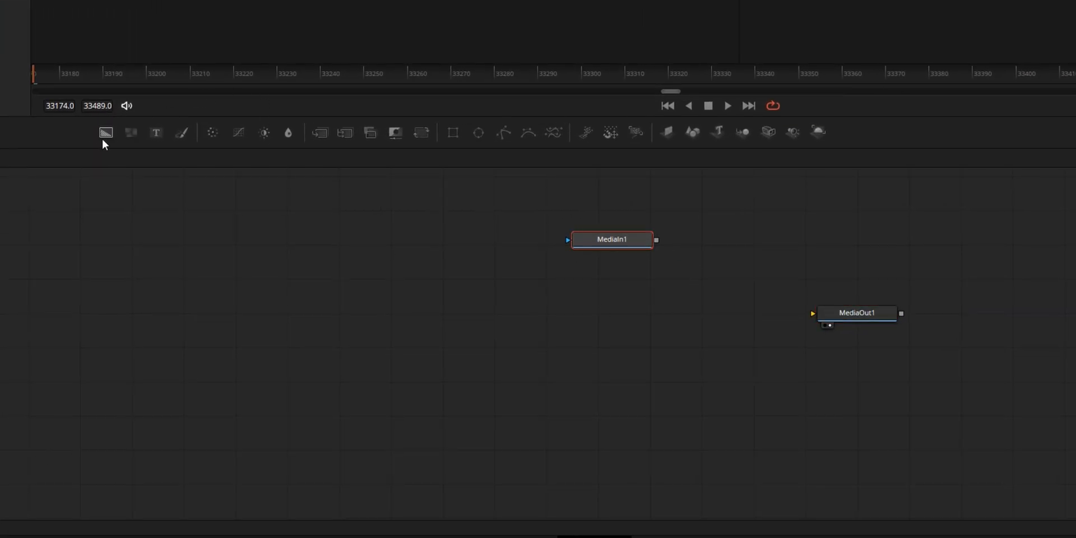
left_click(105, 132)
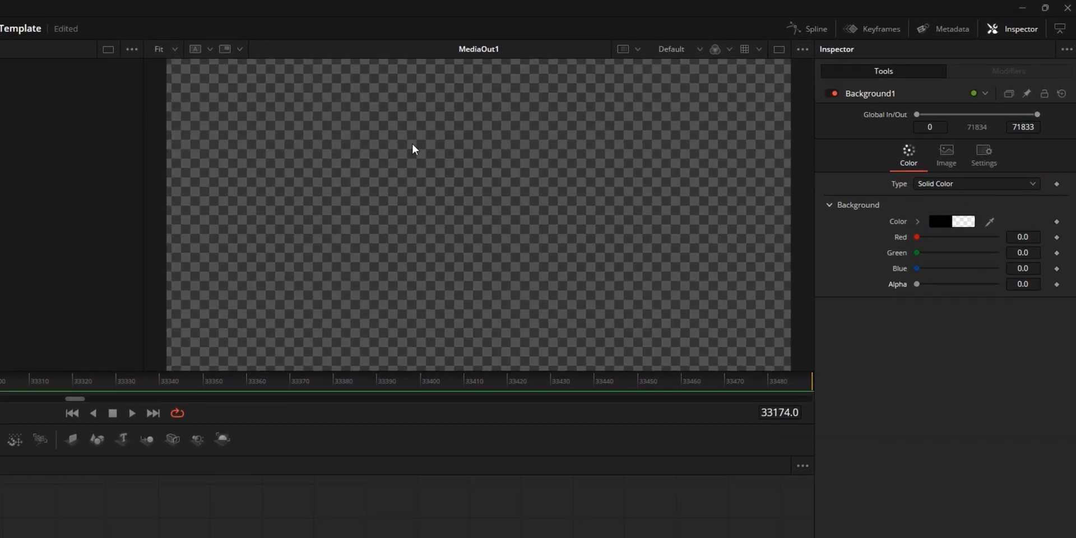
mouse_move(377, 246)
type("im")
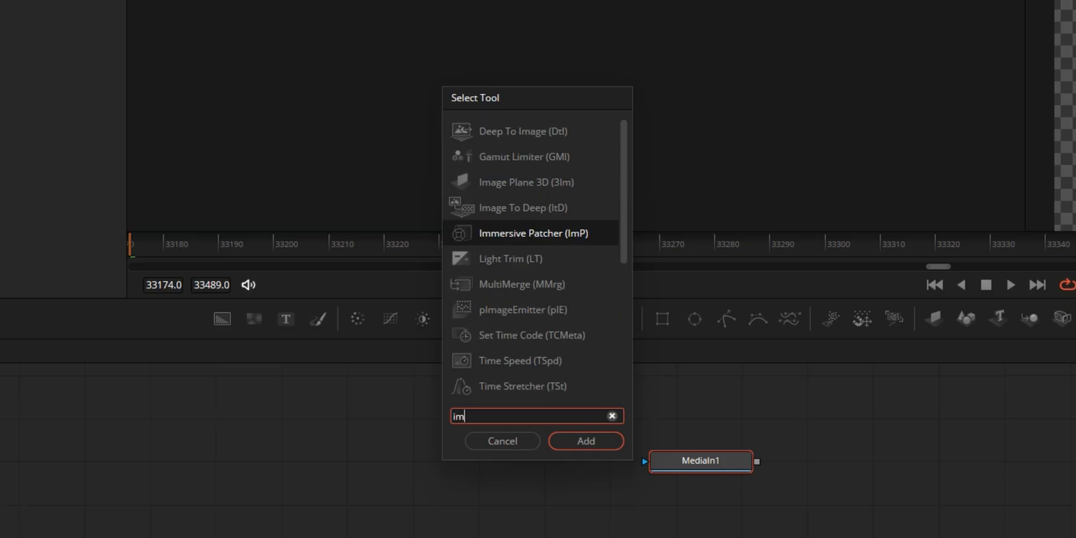
Add an Image Plane 3D node after MediaIn1 and route Background1 to MediaOut1
left_click(586, 441)
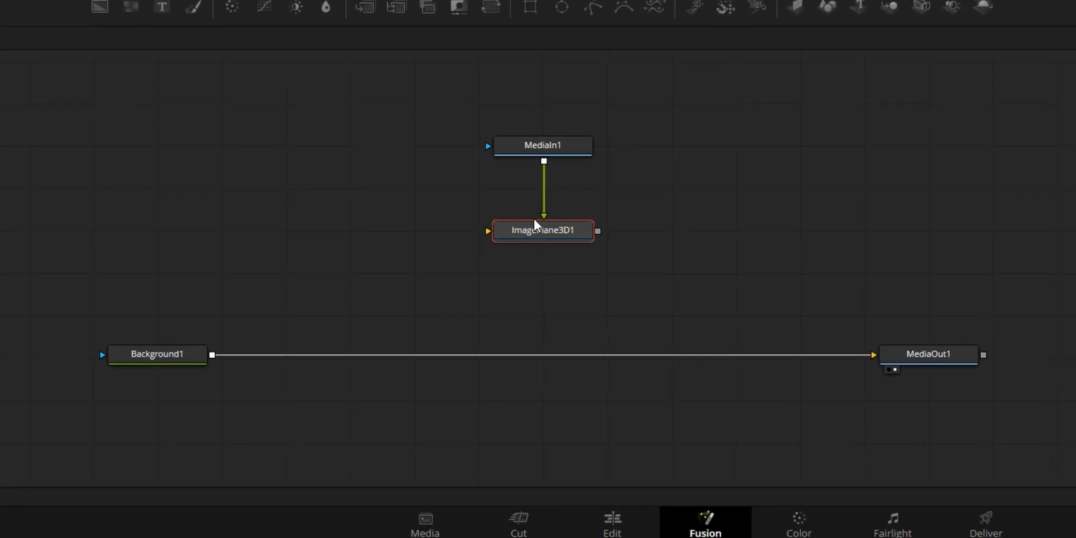
mouse_move(560, 224)
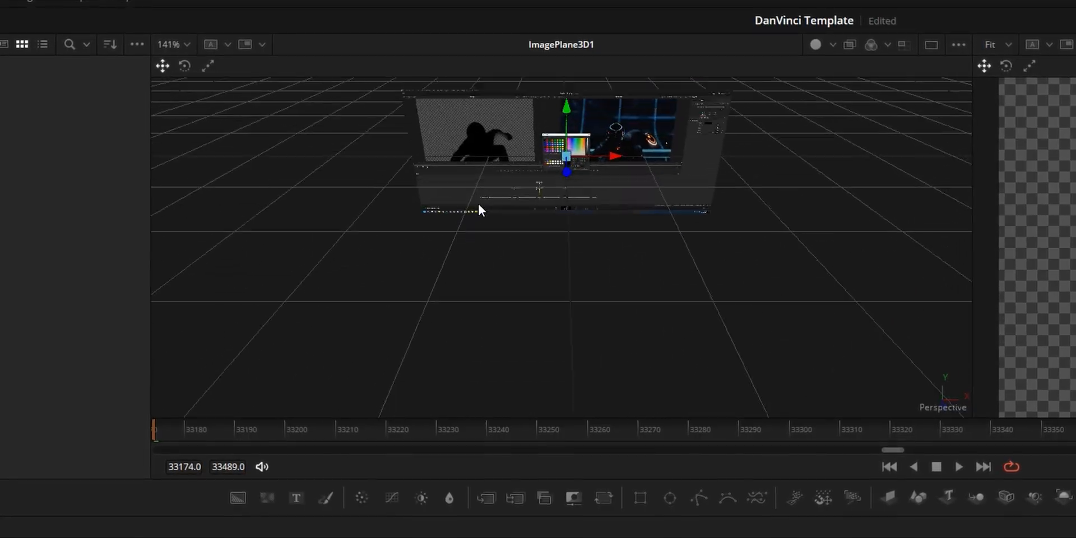
View ImagePlane3D1 in the left viewer and orbit around the flat screen plane
left_click_drag(481, 210, 500, 259)
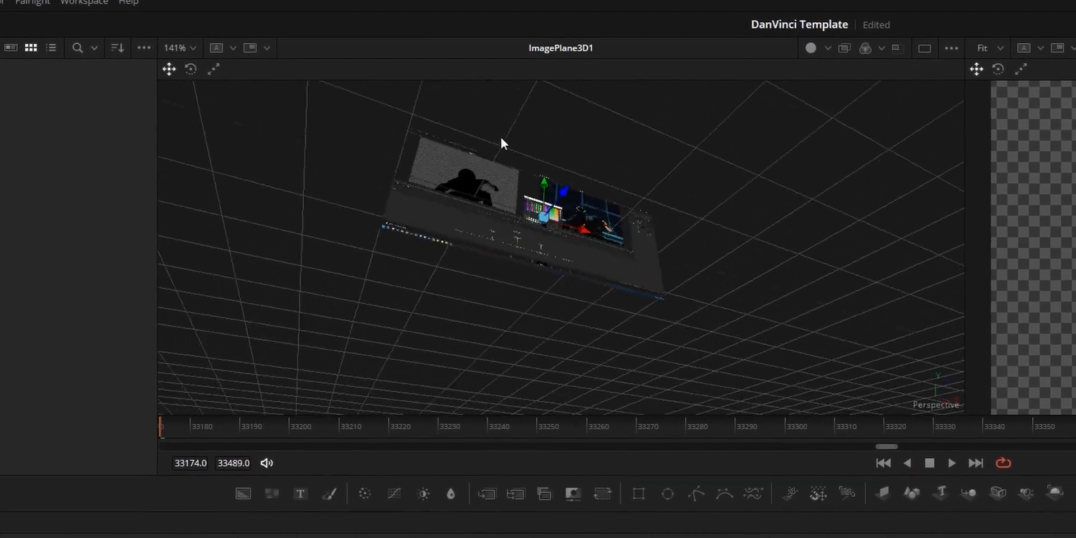
left_click(613, 524)
type("rende")
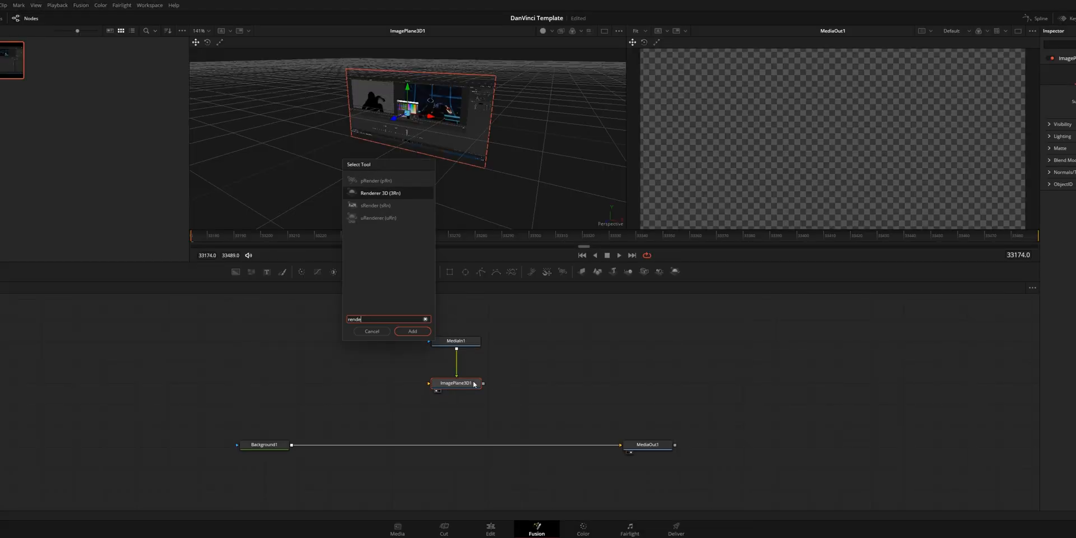
Add a Renderer 3D node downstream of ImagePlane3D1
left_click(412, 332)
type("camera")
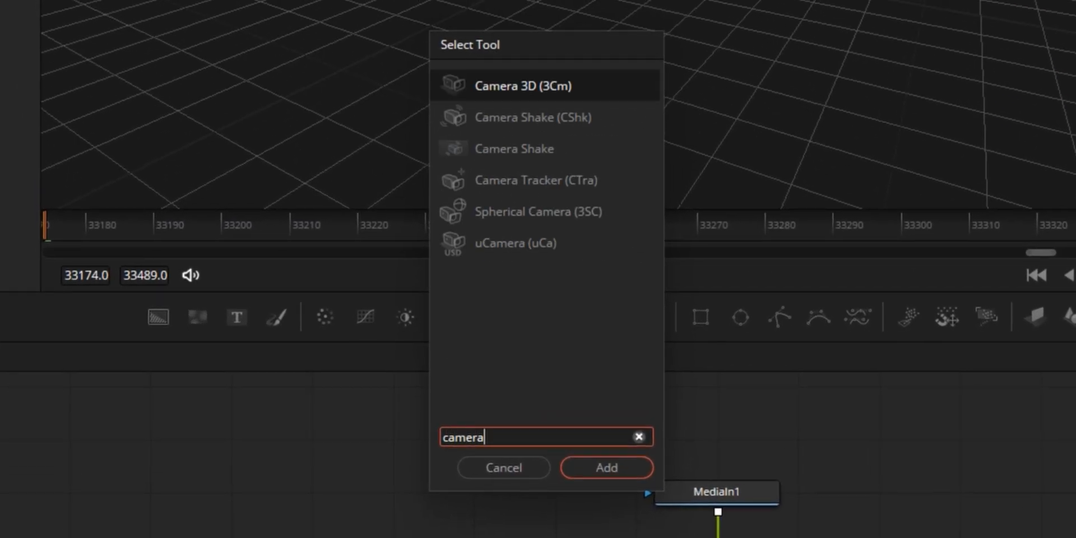
mouse_move(572, 283)
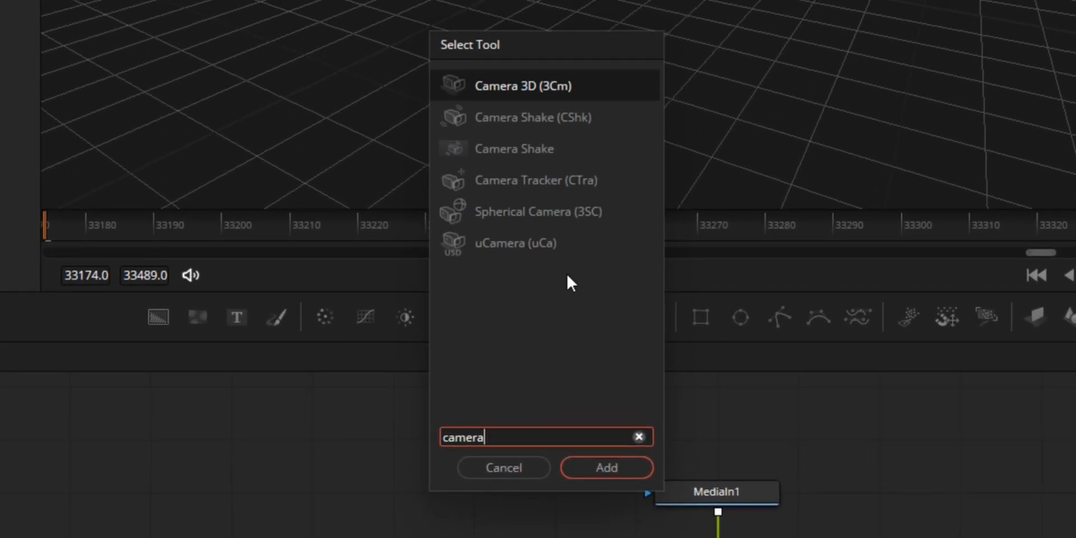
mouse_move(583, 267)
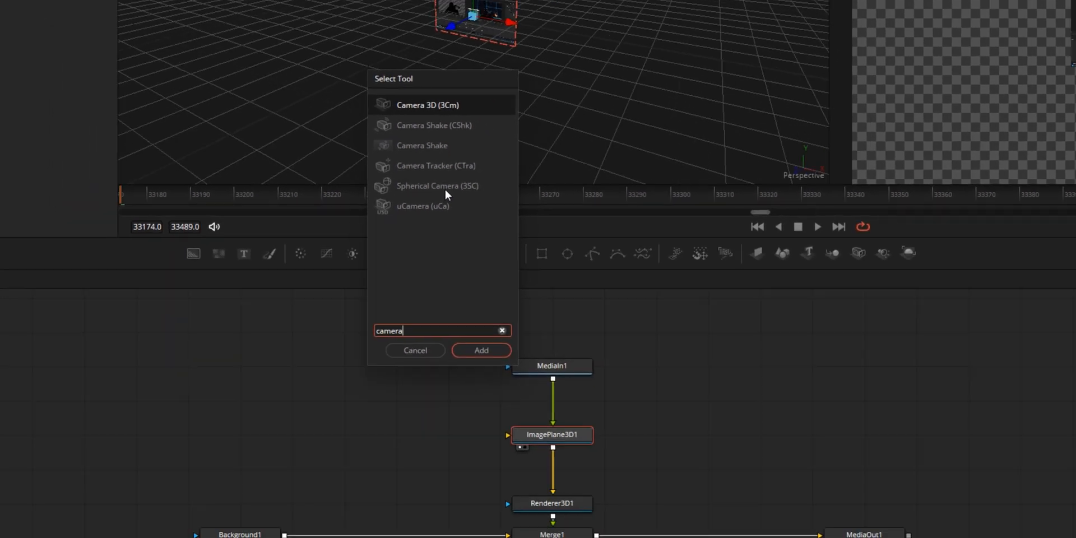
Add Camera3D1 and merge it with the image plane in Merge3D1 feeding Renderer3D1
left_click(481, 350)
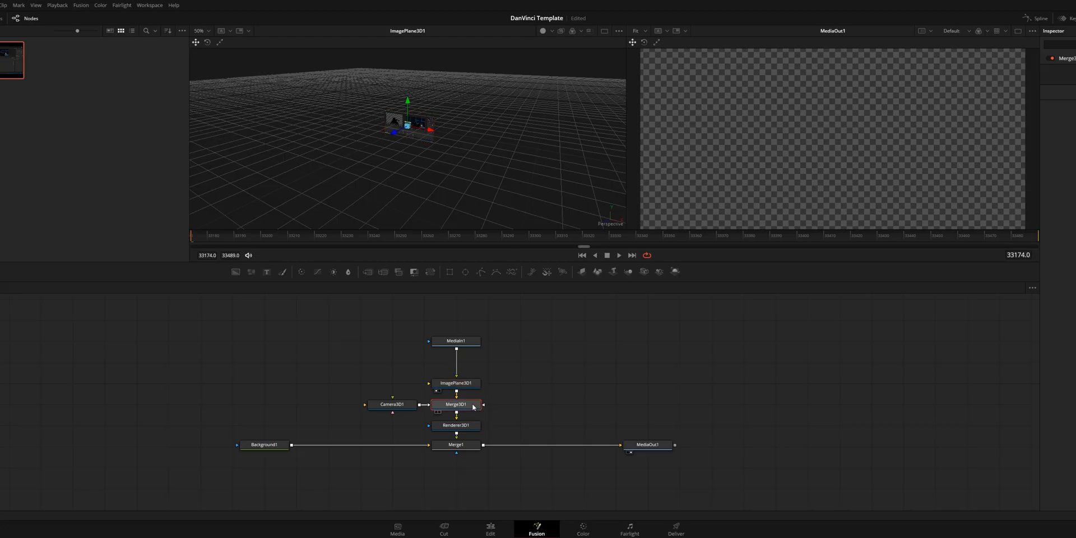
left_click(456, 404)
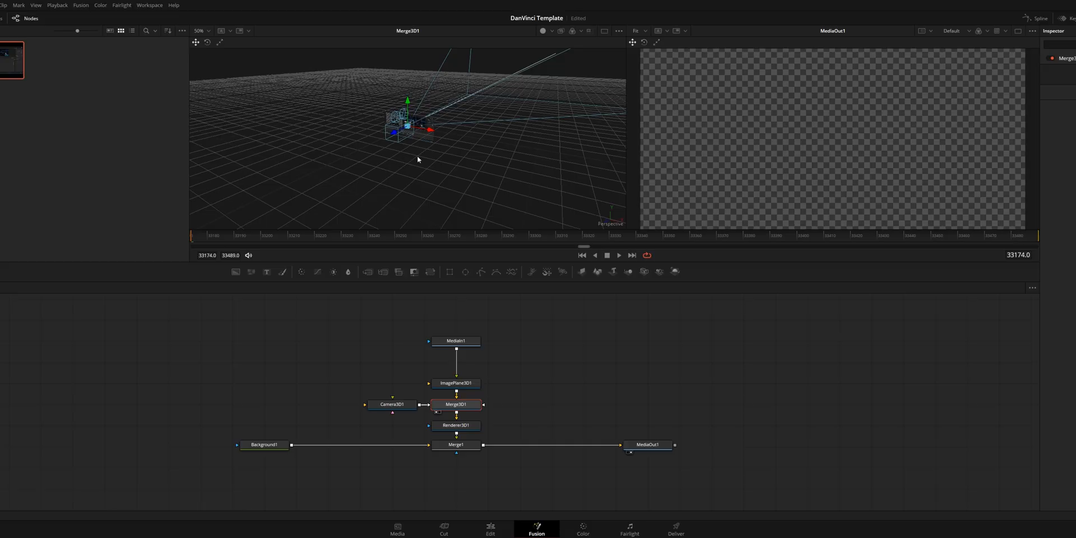
mouse_move(336, 180)
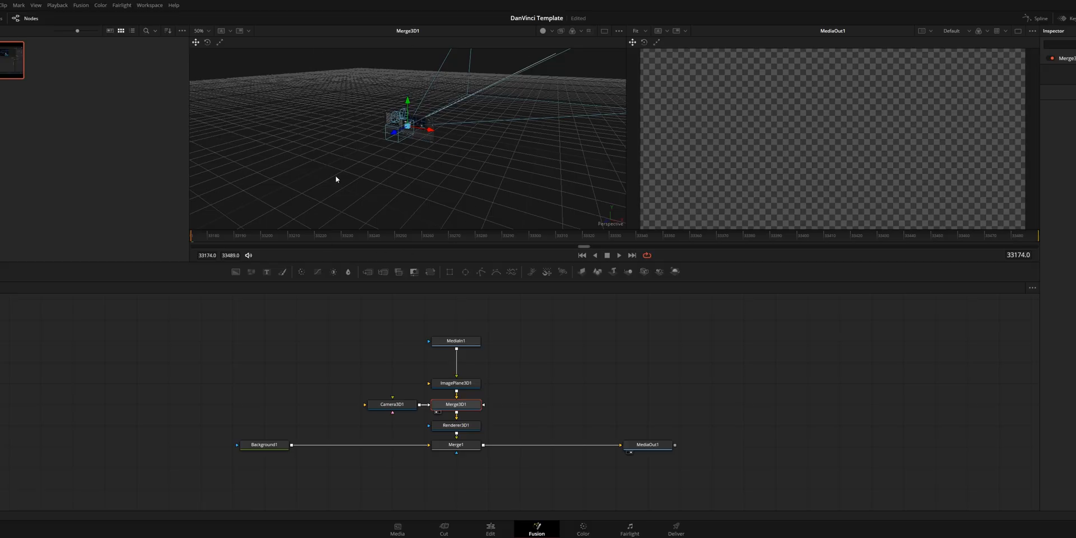
left_click(392, 405)
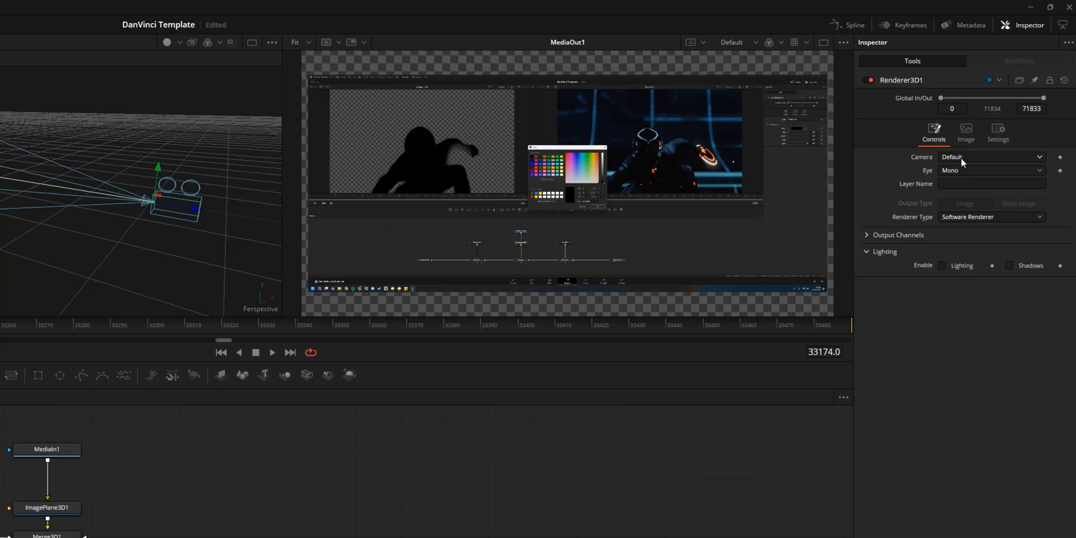
Set Renderer3D1's camera from Default to Camera3D1
left_click(990, 157)
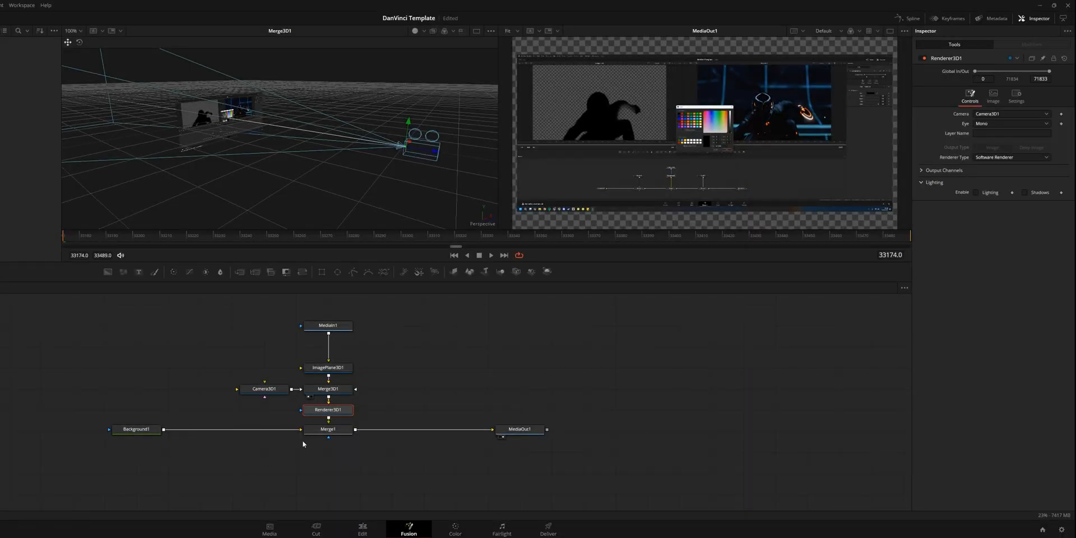
Show Camera3D1's Transform settings in the Inspector
left_click(264, 389)
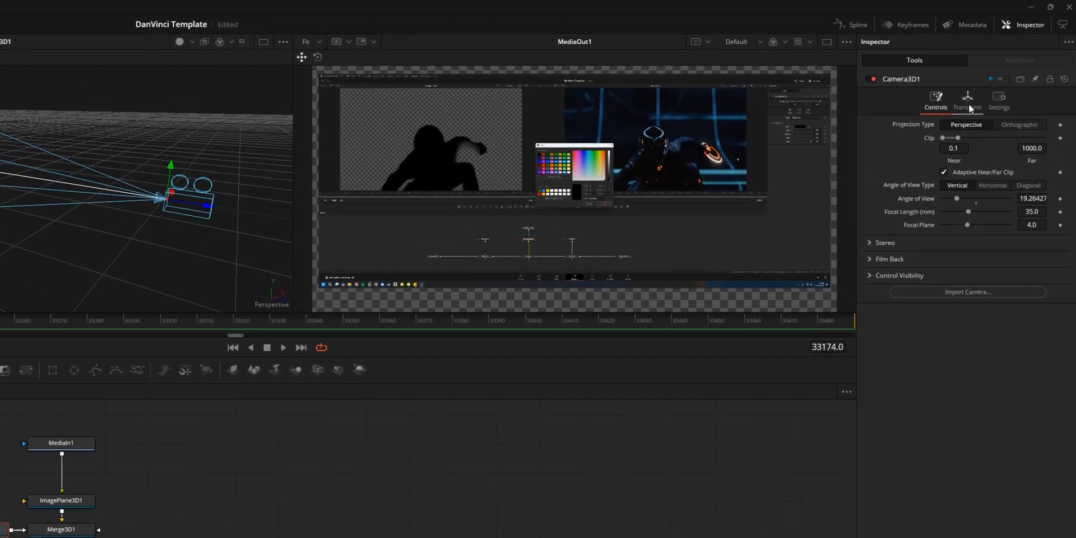
left_click(967, 102)
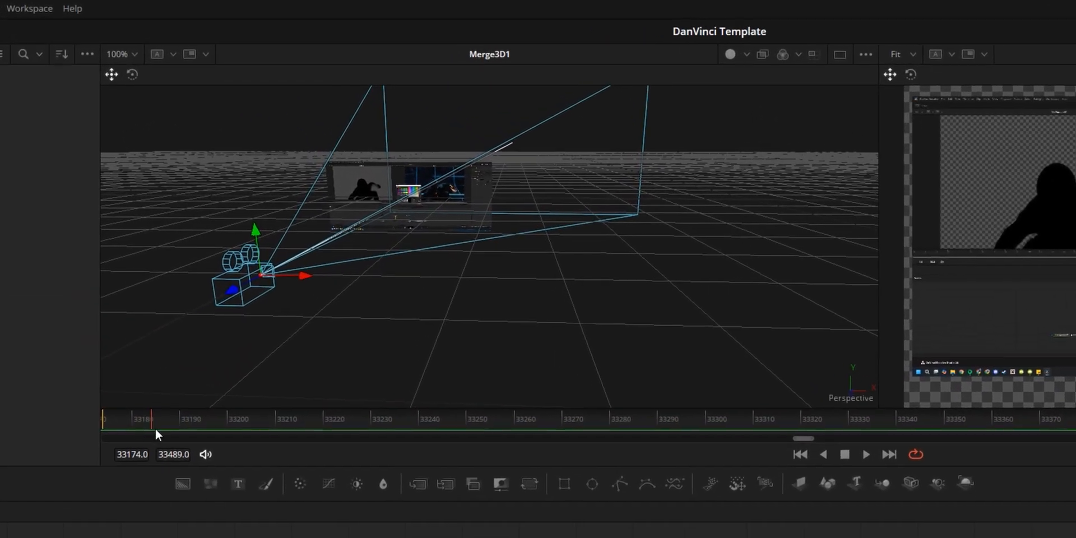
Drag the camera gizmo so Camera3D1 sits centred in front of the image plane
left_click_drag(264, 275, 426, 313)
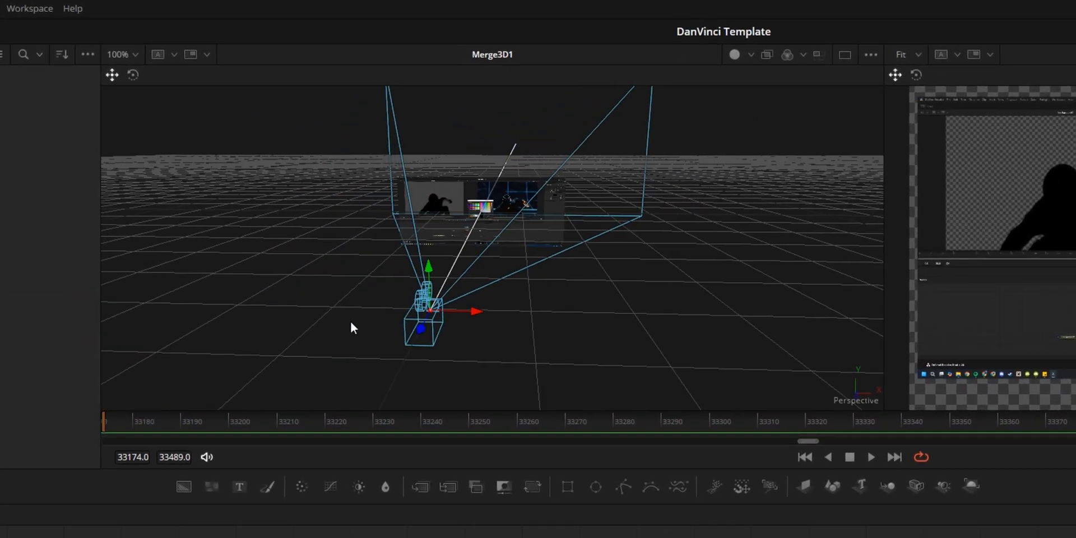
left_click_drag(351, 328, 586, 253)
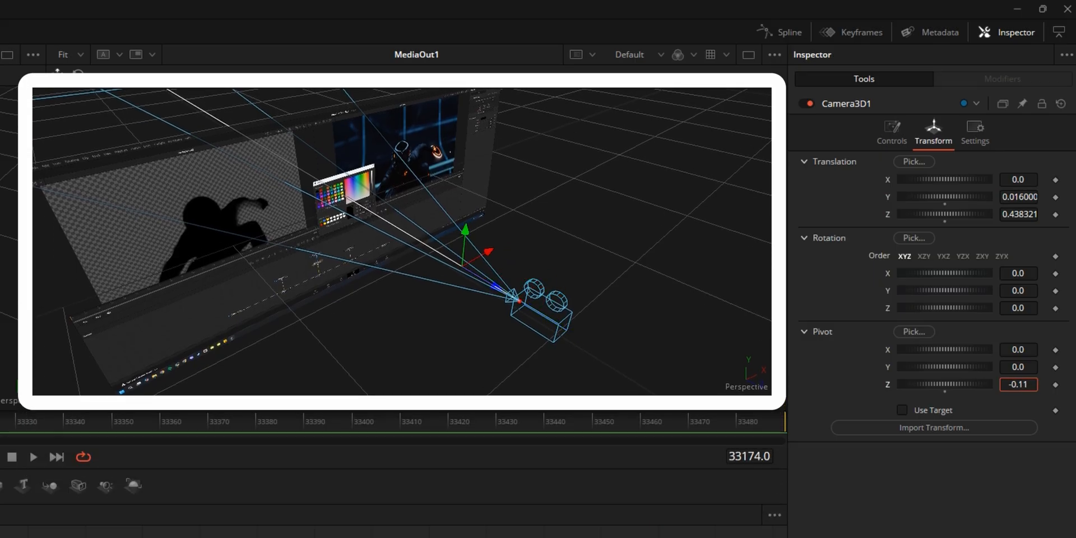
Offset Camera3D1's pivot back to about Y -0.014, Z -0.433 toward the image plane
left_click_drag(961, 385, 934, 385)
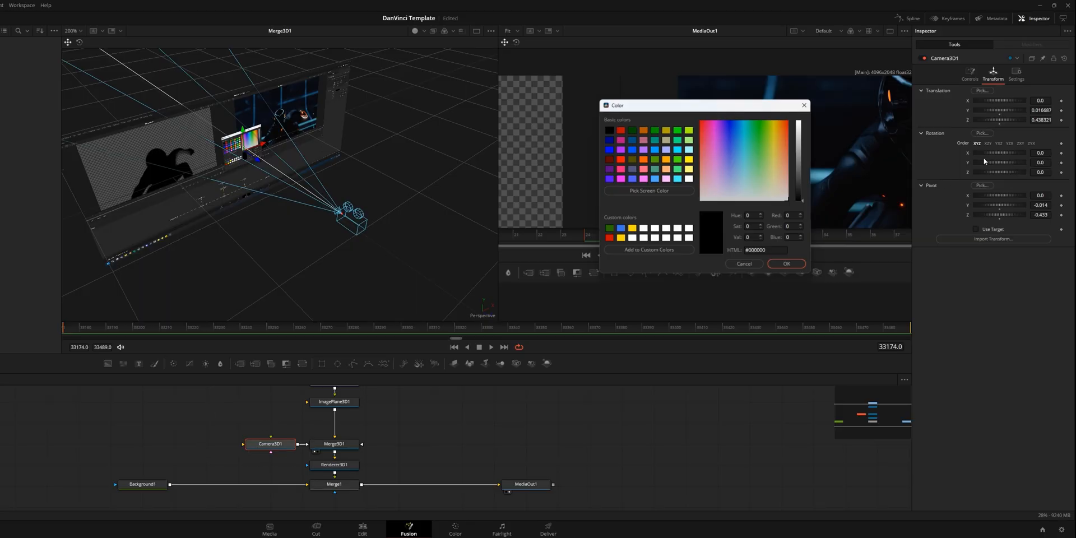
mouse_move(993, 173)
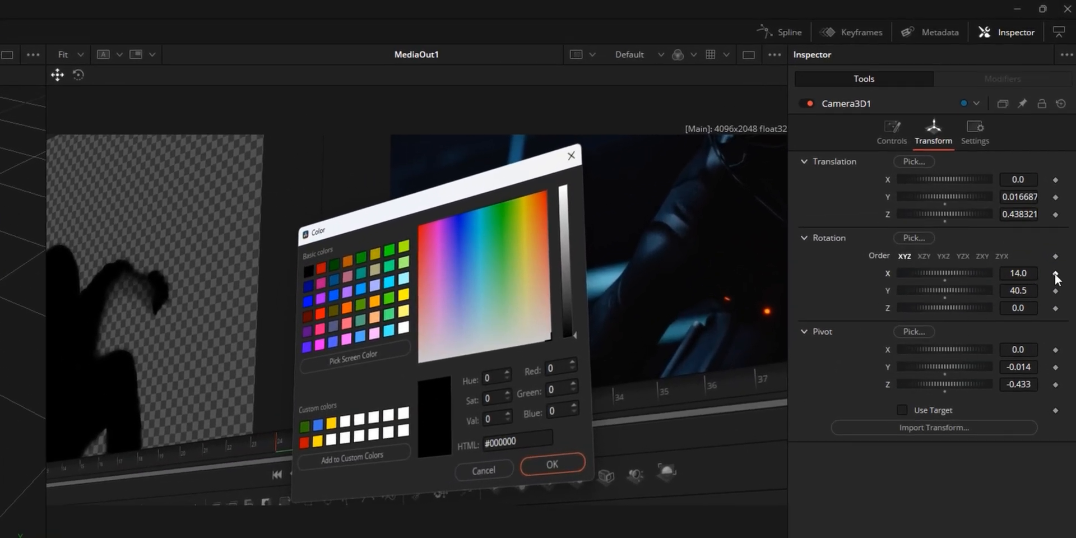
Keyframe Camera3D1's rotation at X 14 / Y 40.5 for the orbit start
left_click(1056, 273)
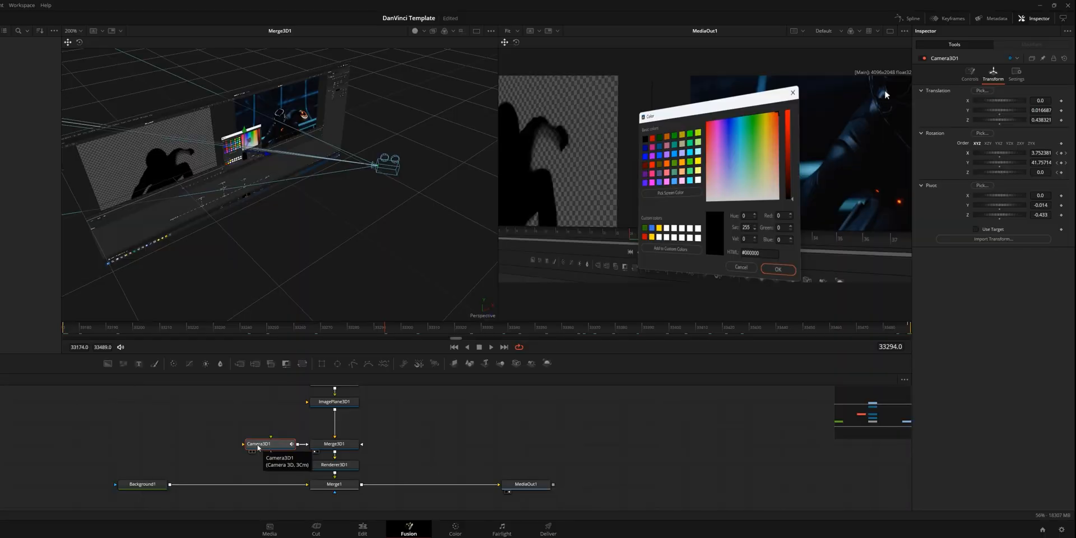
mouse_move(258, 448)
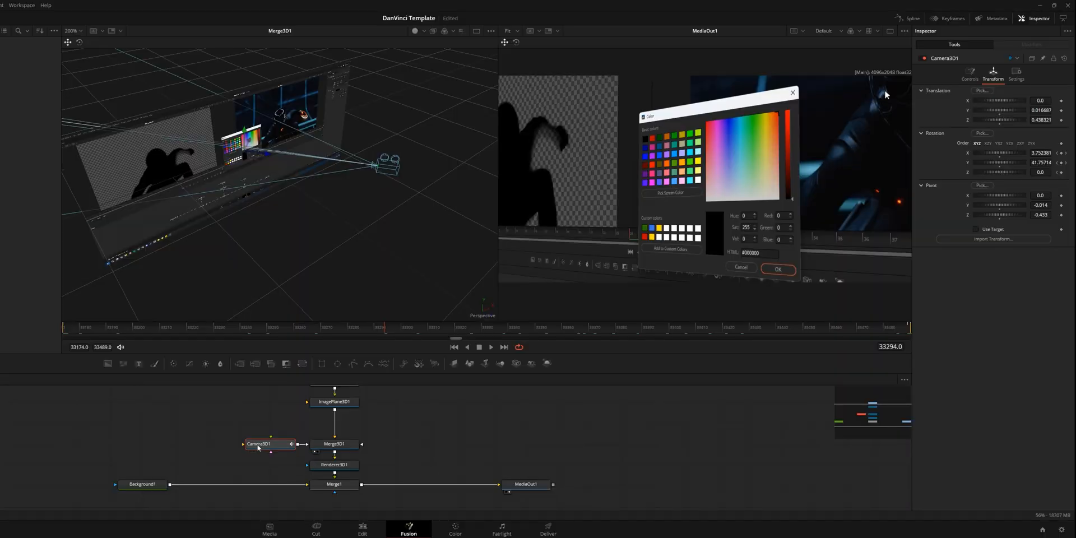
Switch Renderer3D1's renderer type from Software to Hardware Renderer
left_click_drag(261, 444, 200, 444)
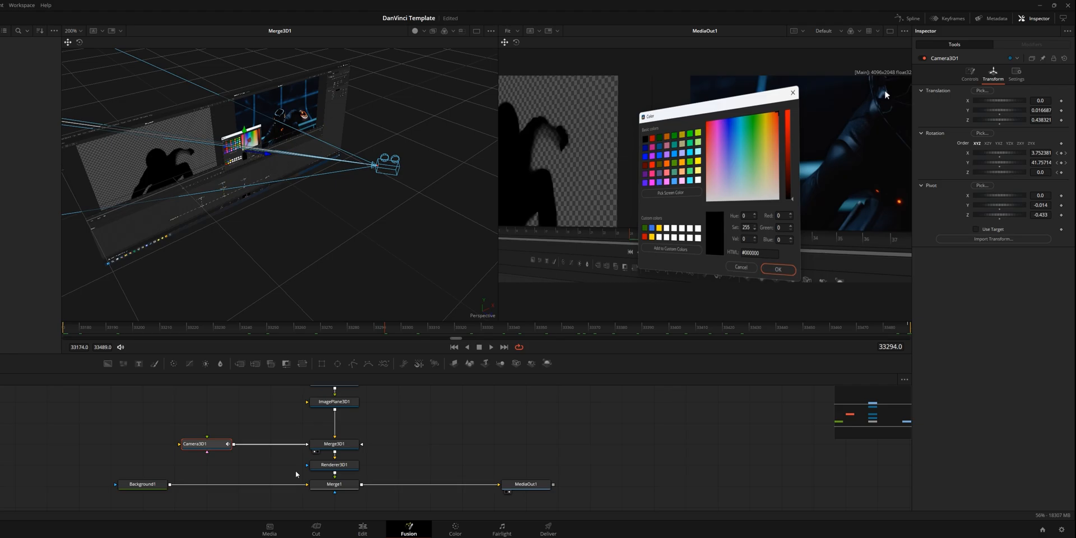
left_click(334, 464)
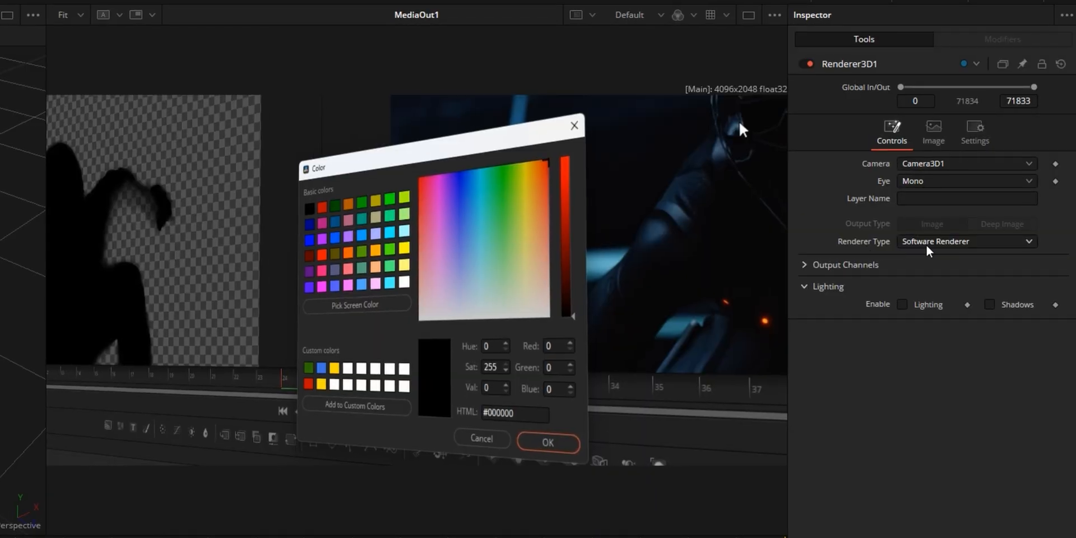
left_click(965, 241)
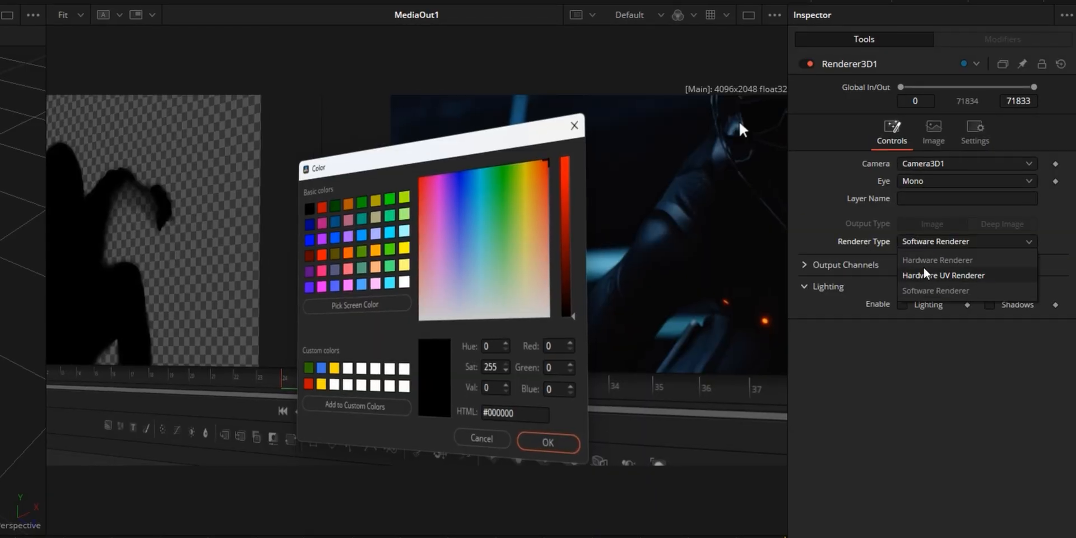
left_click(938, 259)
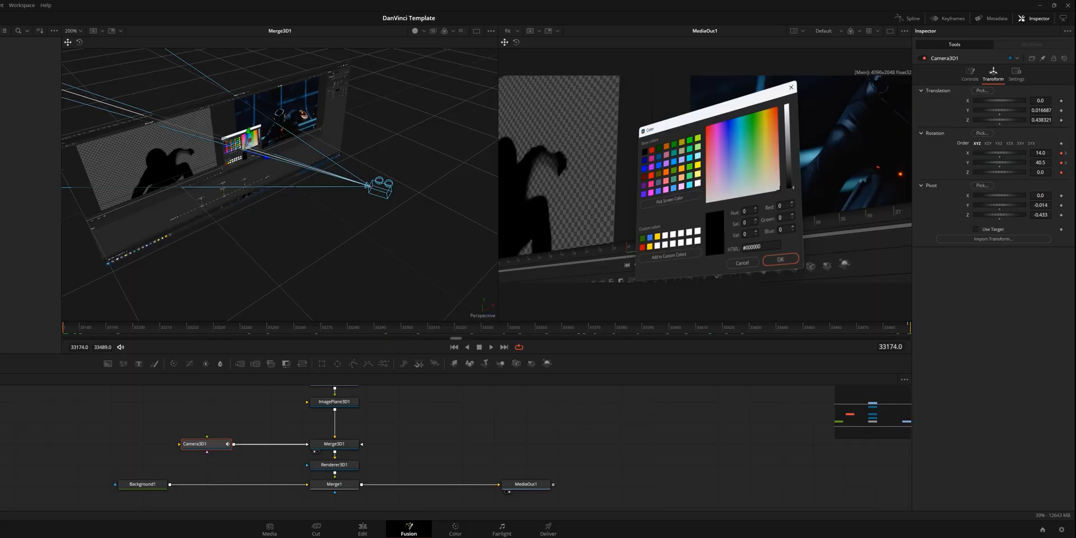
Show Renderer3D1's controls in the Inspector
left_click(913, 18)
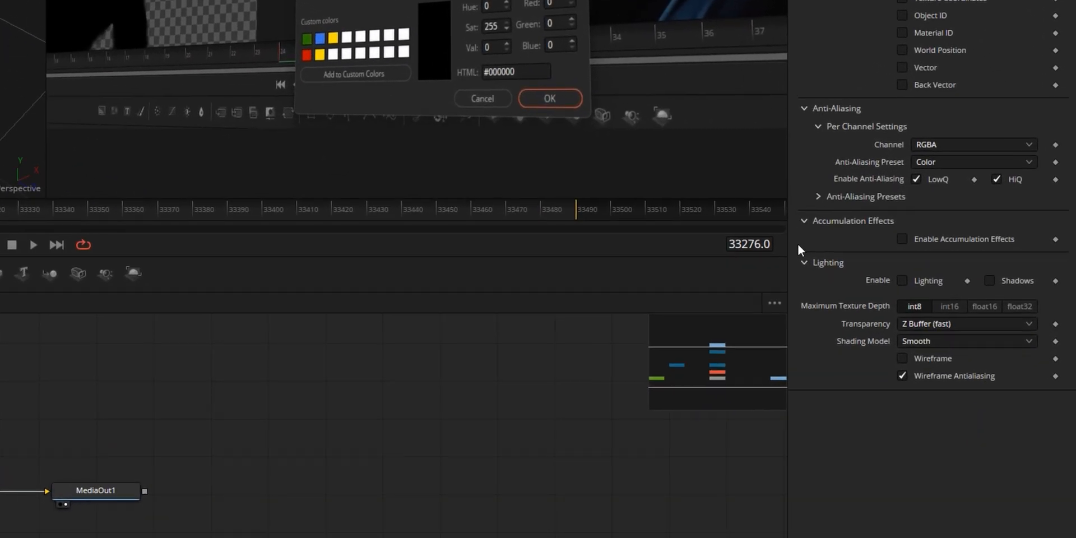
mouse_move(908, 243)
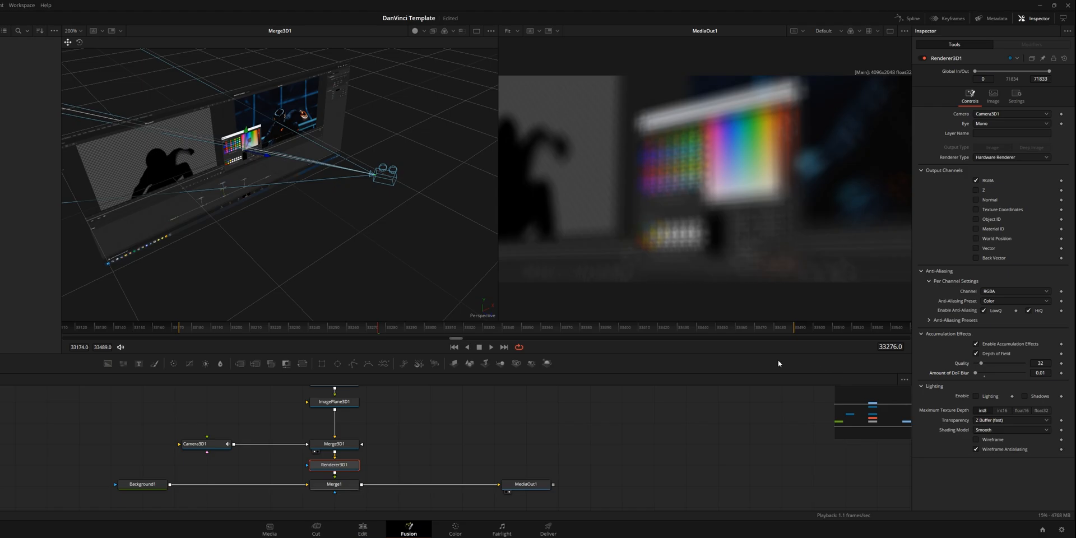
Set Camera3D1's focal plane to 0.4 and adjust the stereo eye separation
left_click(194, 444)
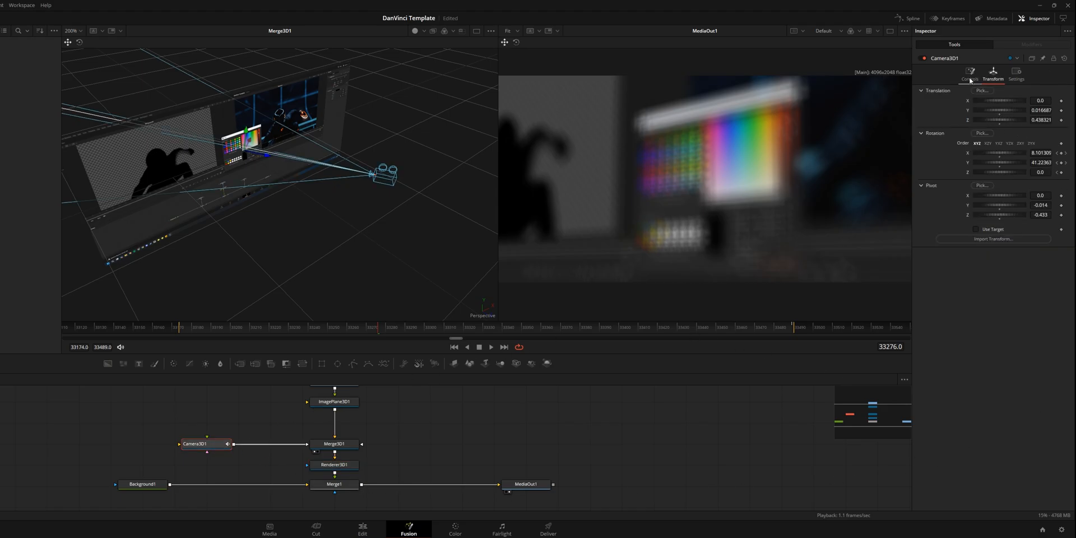
left_click(969, 72)
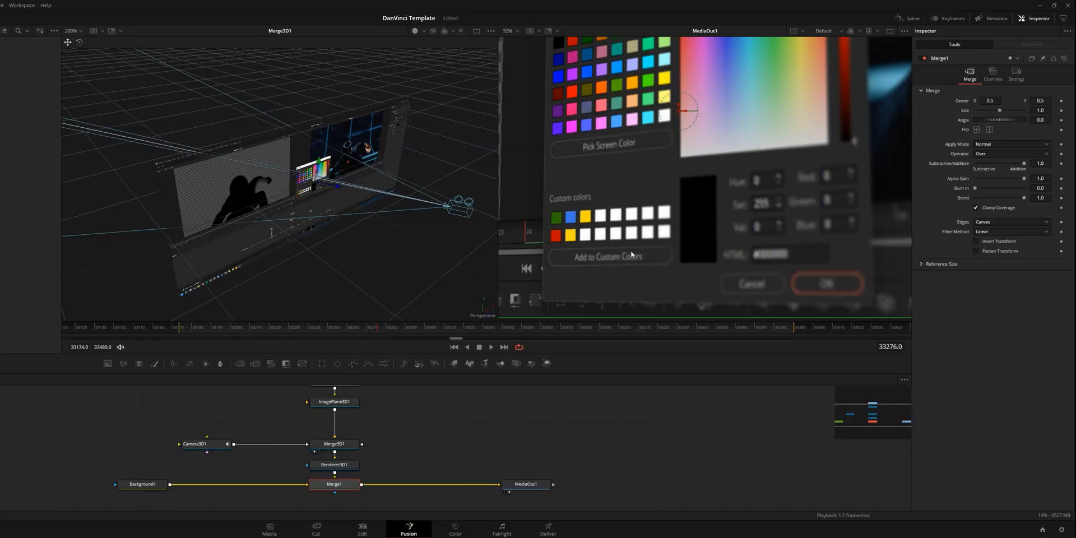
mouse_move(794, 246)
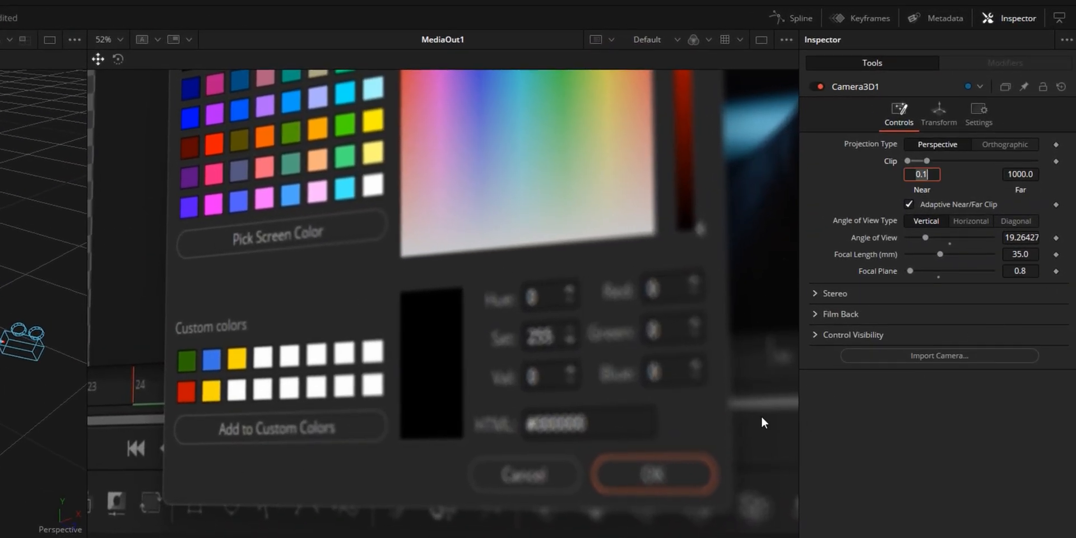
left_click(1021, 271)
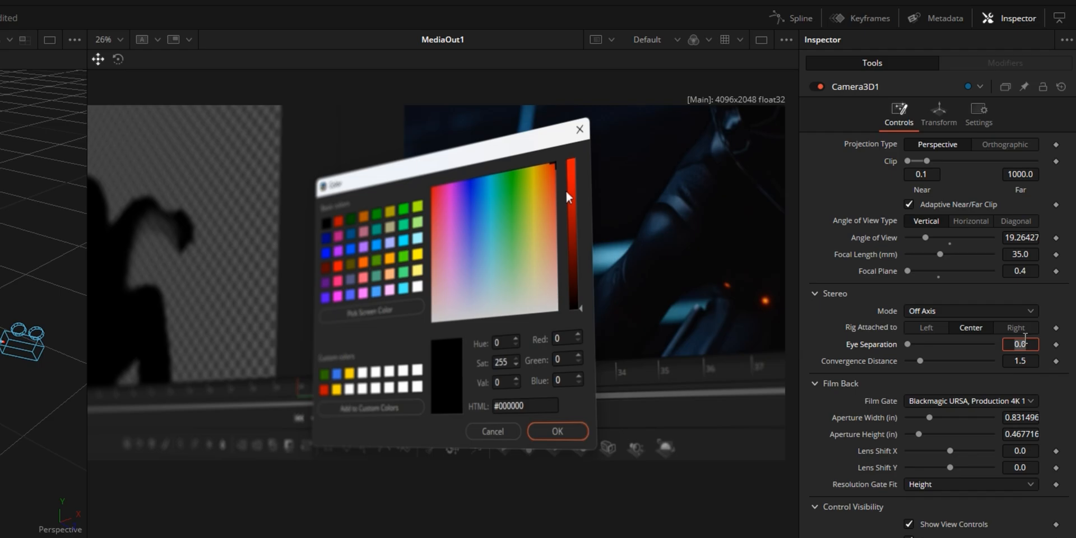
left_click(558, 431)
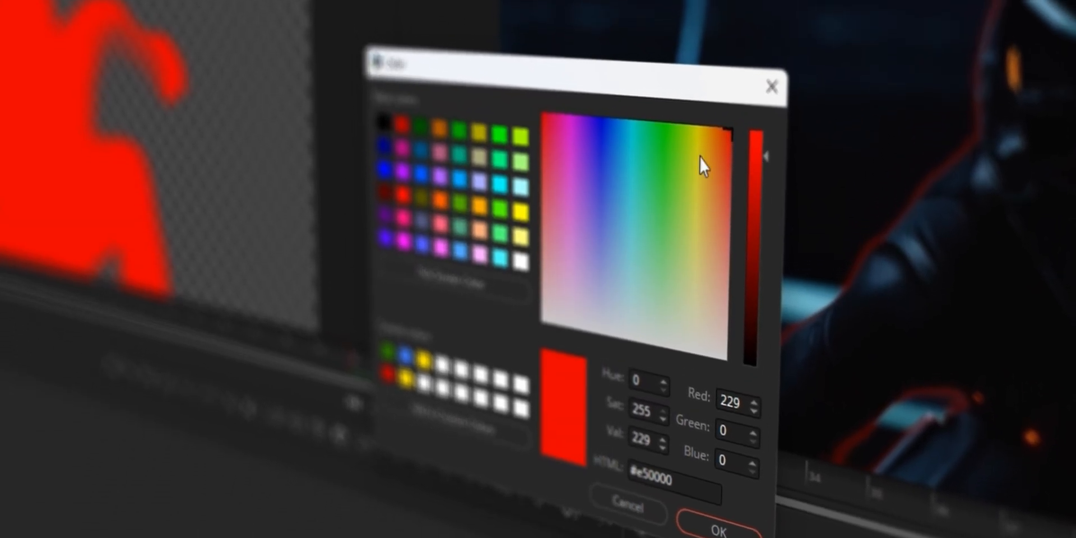
Pick the vivid red #e50000 in the Color dialog spectrum
left_click(718, 531)
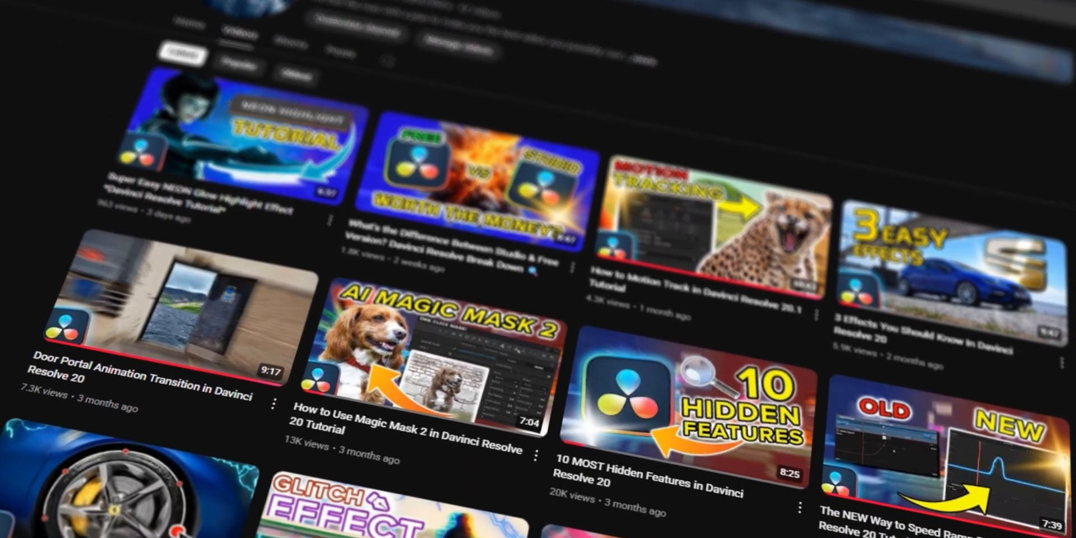
Scroll down the YouTube channel's Videos page to see more tutorial rows
scroll("down", 3)
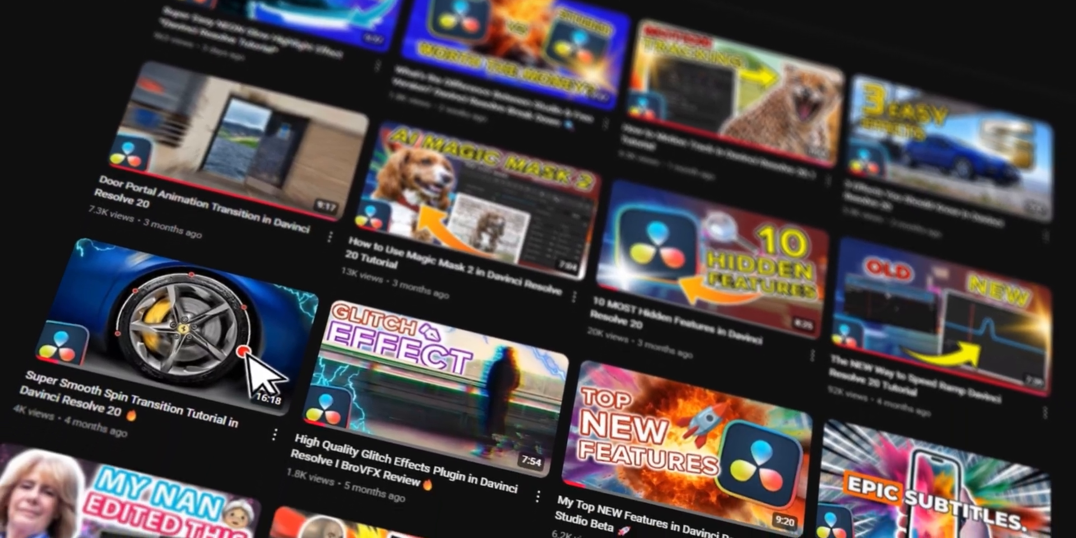